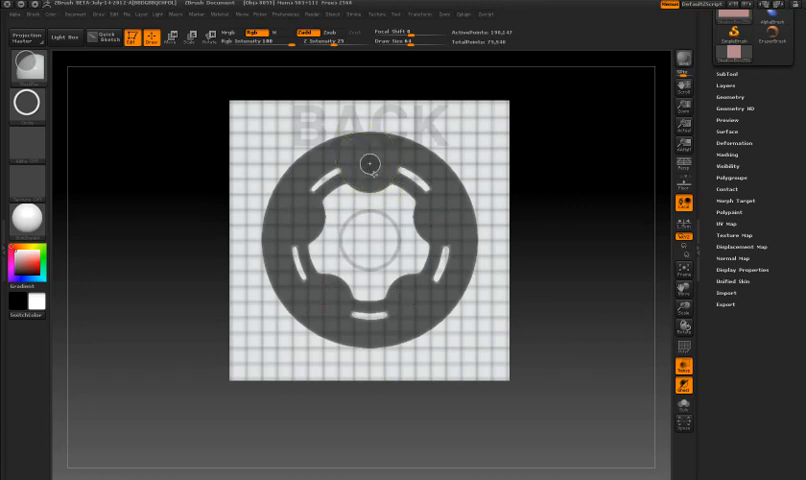
# Cut the stepped, right-widening side profile with a symmetric curve stroke and clear the mask
pyautogui.click(368, 164)
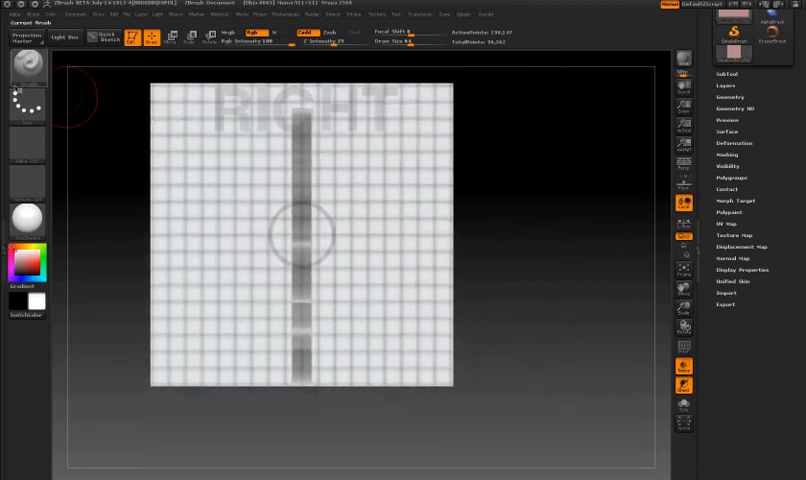
pyautogui.click(420, 14)
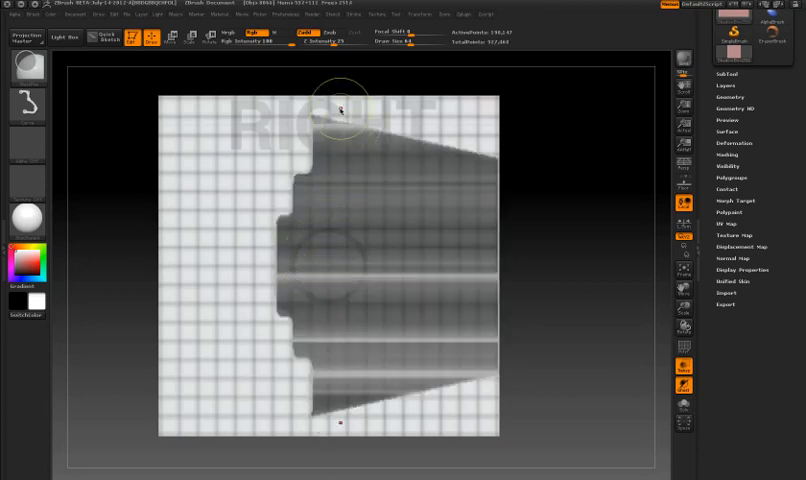
# Carve a small rounded notch into the stepped left edge near the centre with a bent curve stroke
pyautogui.moveTo(344, 110); pyautogui.dragTo(332, 196)
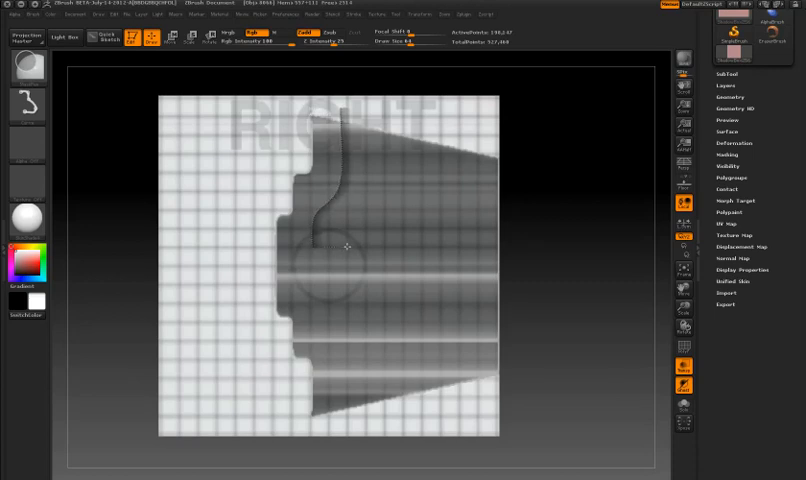
pyautogui.moveTo(340, 240); pyautogui.dragTo(348, 284)
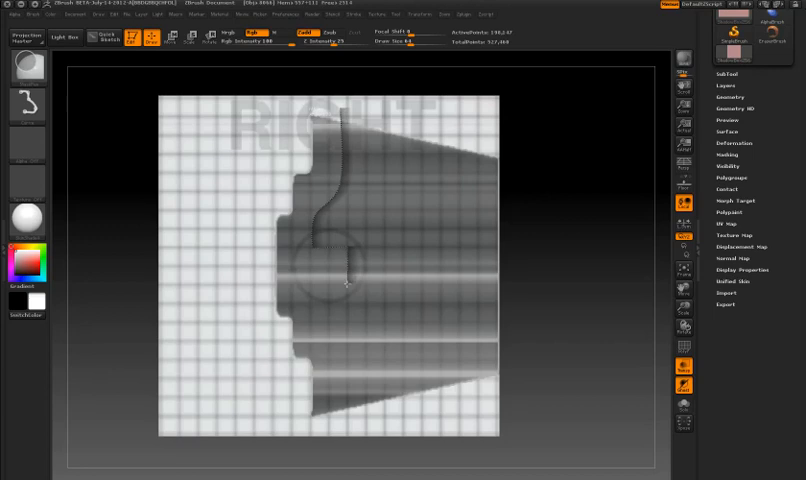